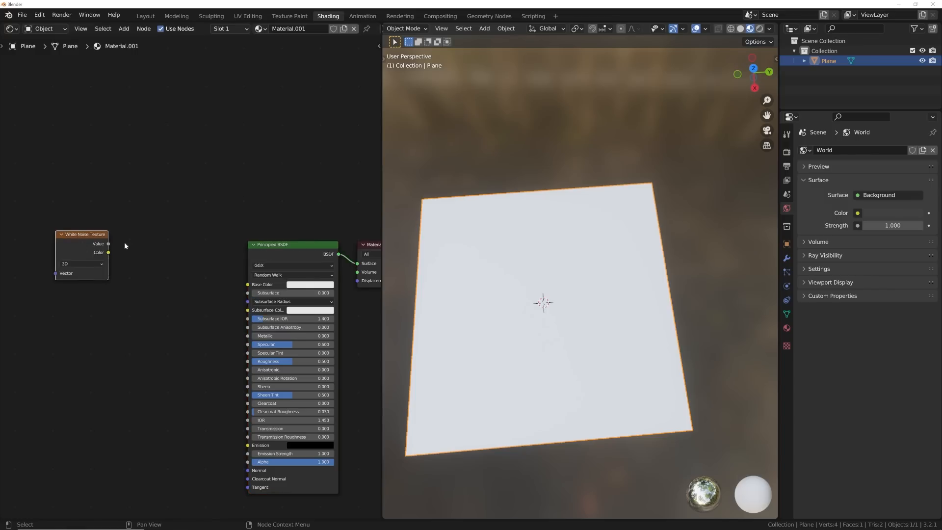
# Raise the Chipped Paint chip scale on letter A to 63.7, then open the loop file.
pyautogui.moveTo(108, 244); pyautogui.dragTo(247, 284)
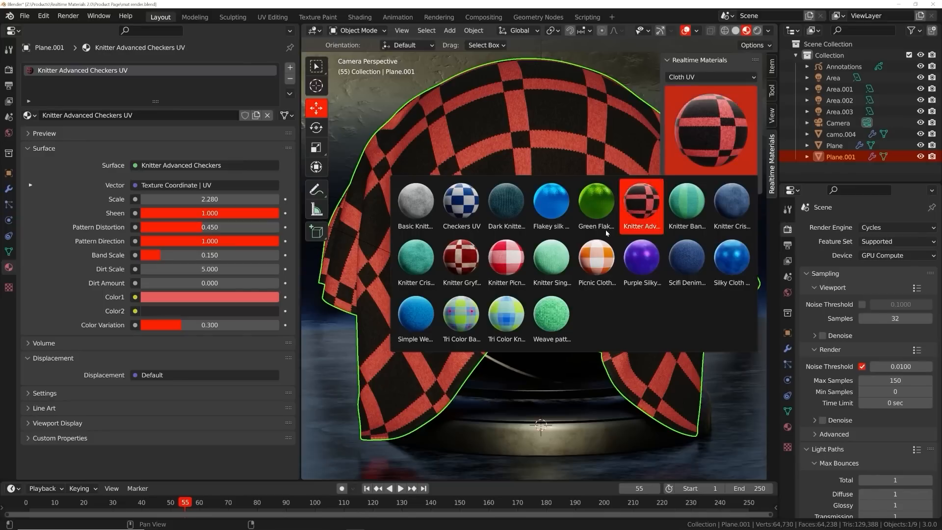
pyautogui.click(506, 255)
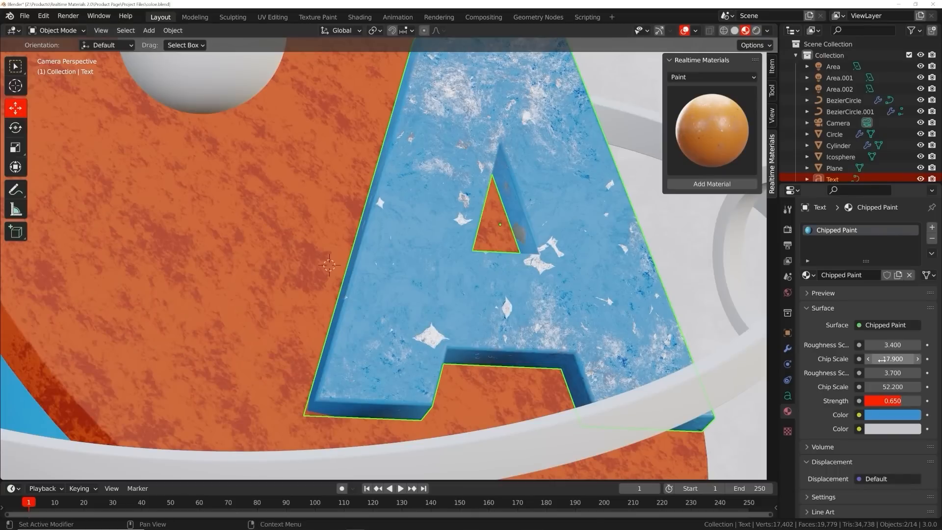
pyautogui.moveTo(893, 358); pyautogui.dragTo(920, 359)
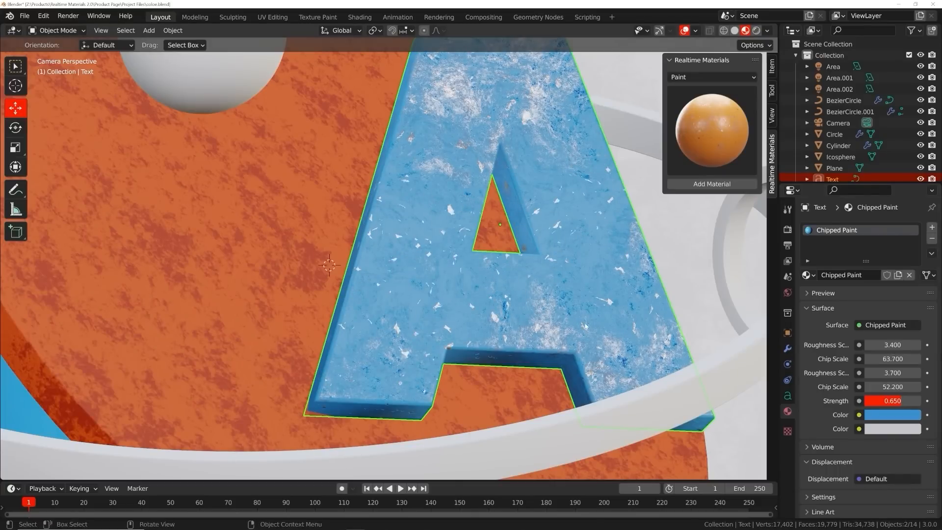
pyautogui.click(844, 100)
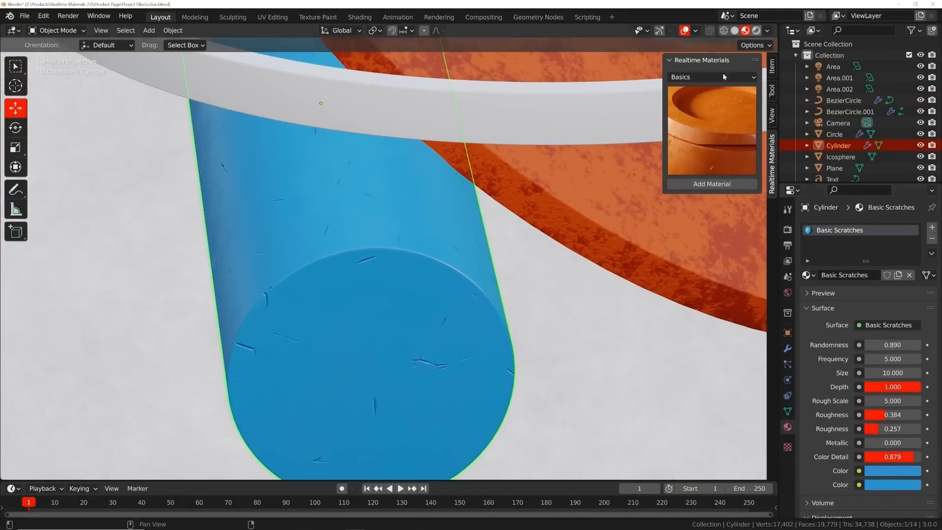
pyautogui.click(712, 77)
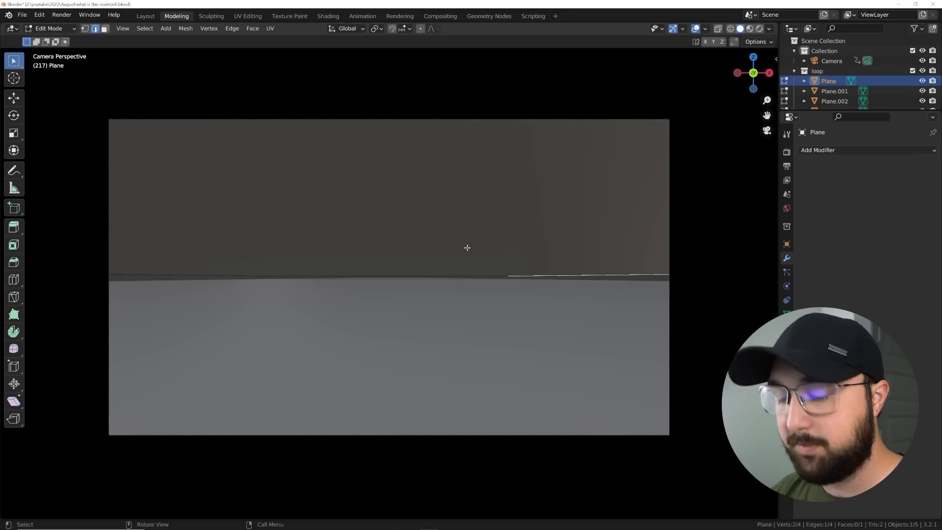
# Switch through the Animation workspace to Shading to view the plane's neon material nodes.
pyautogui.click(362, 15)
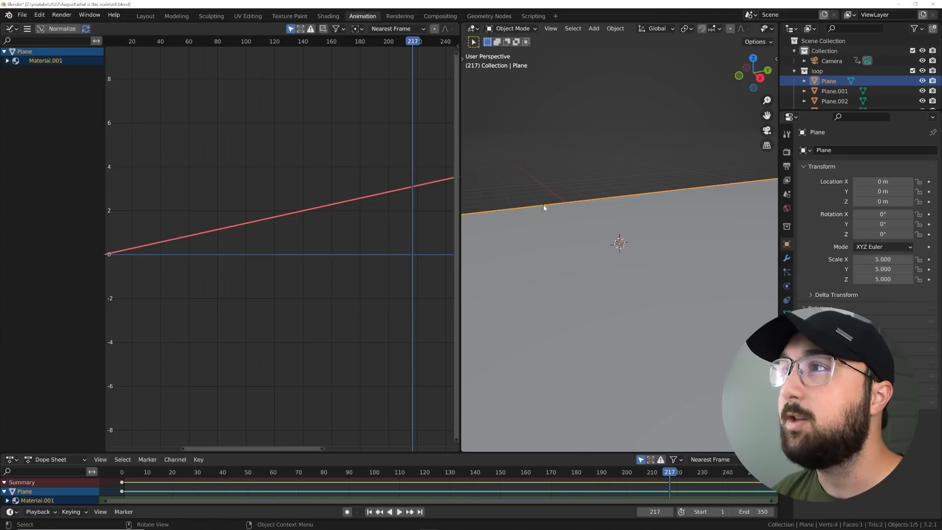
pyautogui.click(328, 16)
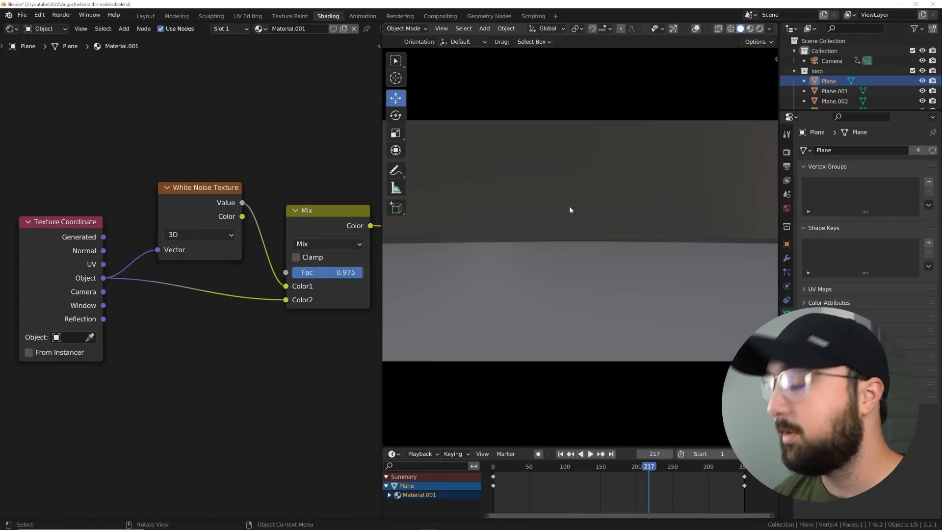
pyautogui.moveTo(624, 188)
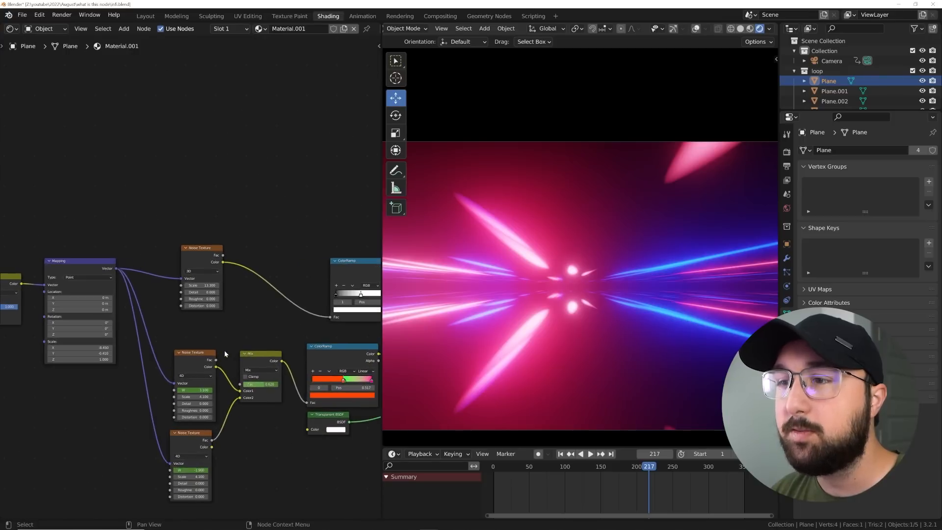
# Shift the Mapping node and the nodes after it right, away from Texture Coordinate.
pyautogui.click(589, 454)
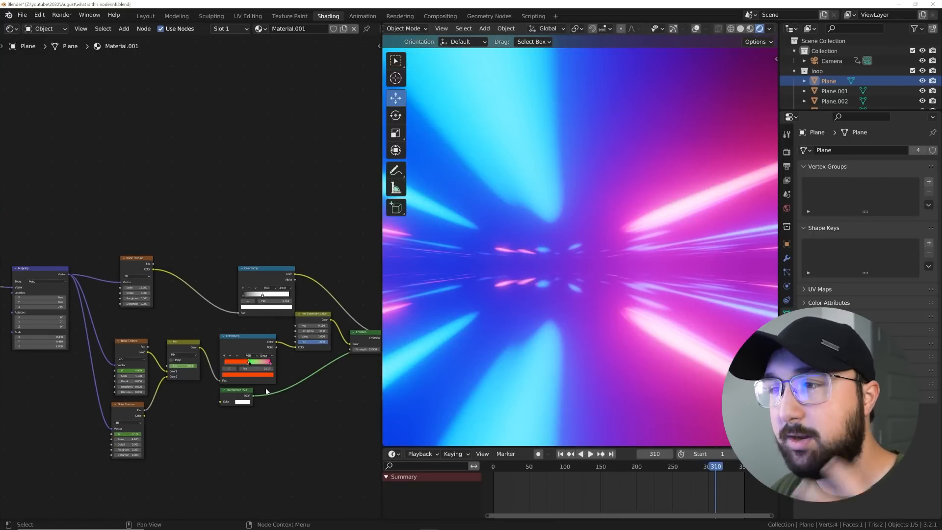
pyautogui.moveTo(287, 340)
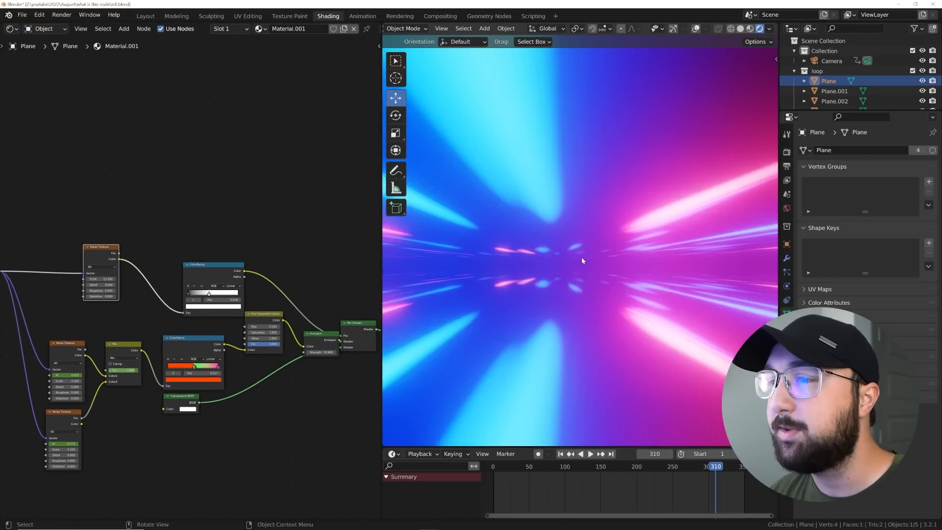
pyautogui.click(590, 453)
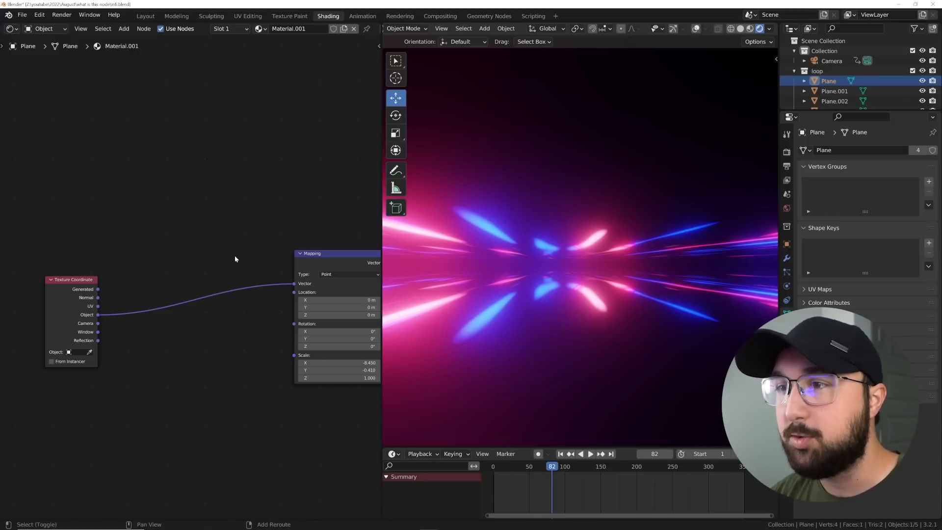
# Add a White Noise Texture and a MixRGB node, wiring object coordinates through them into Mapping.
pyautogui.write('wh')
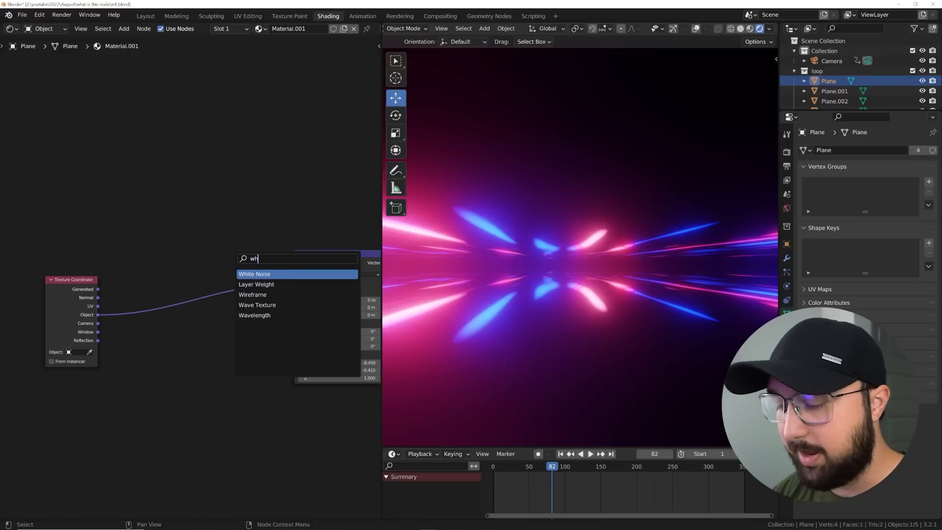
pyautogui.click(254, 274)
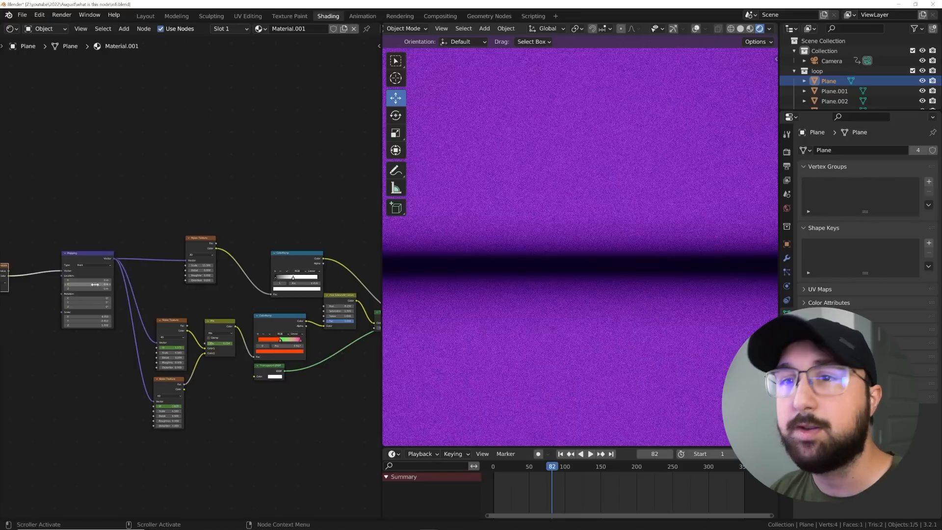
pyautogui.write('mi')
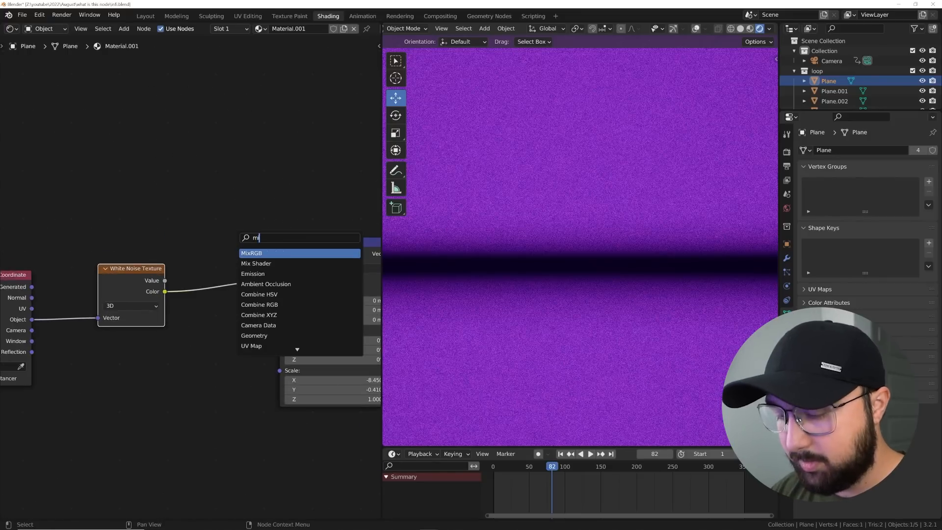
pyautogui.click(251, 253)
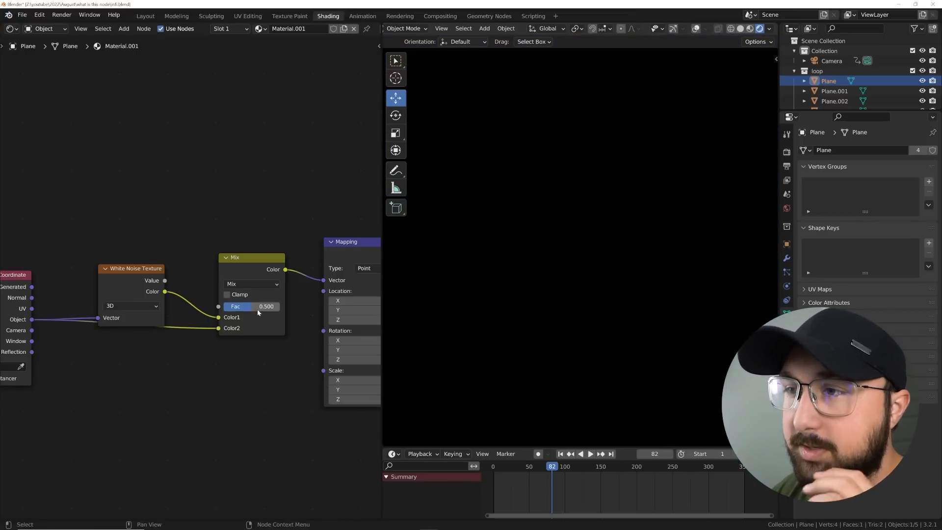
# Set the noise Mix factor to 0.98 and move the White Noise node up.
pyautogui.moveTo(241, 306); pyautogui.dragTo(276, 306)
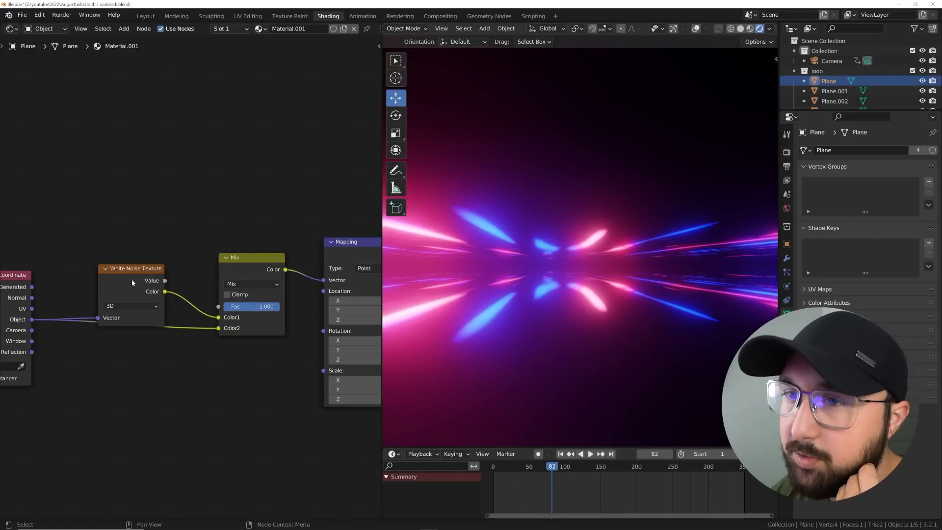
pyautogui.moveTo(135, 268); pyautogui.dragTo(140, 201)
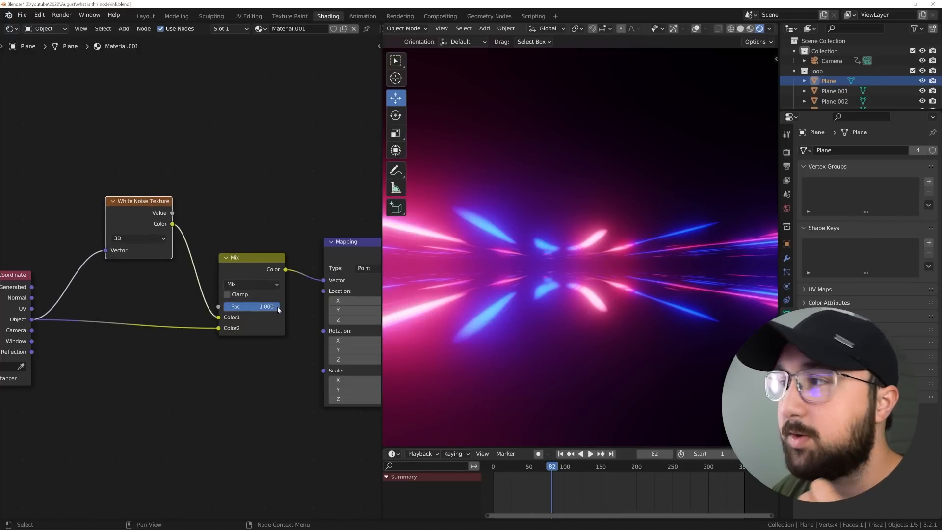
pyautogui.moveTo(299, 319)
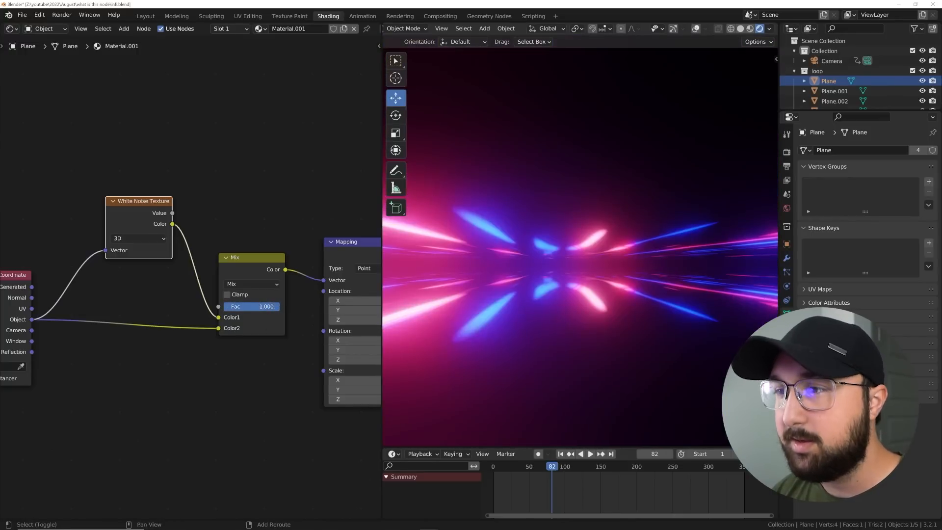
pyautogui.click(589, 453)
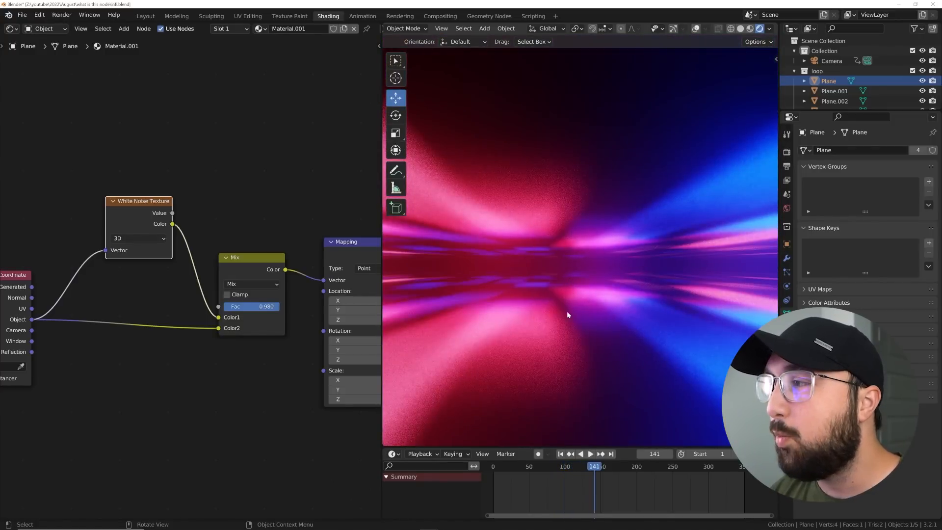
# Preview the grainy streaks at frames 183 and 230, then open the chrome text scene.
pyautogui.click(590, 453)
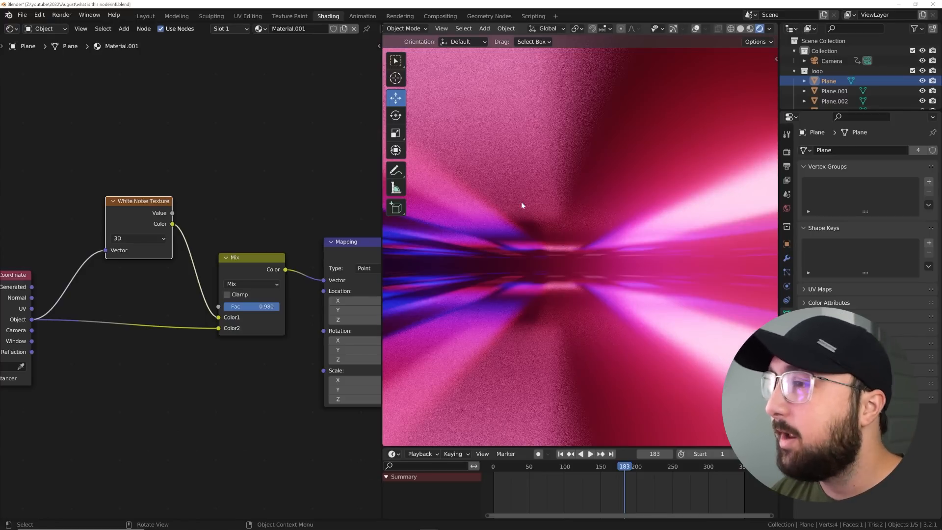
pyautogui.click(590, 453)
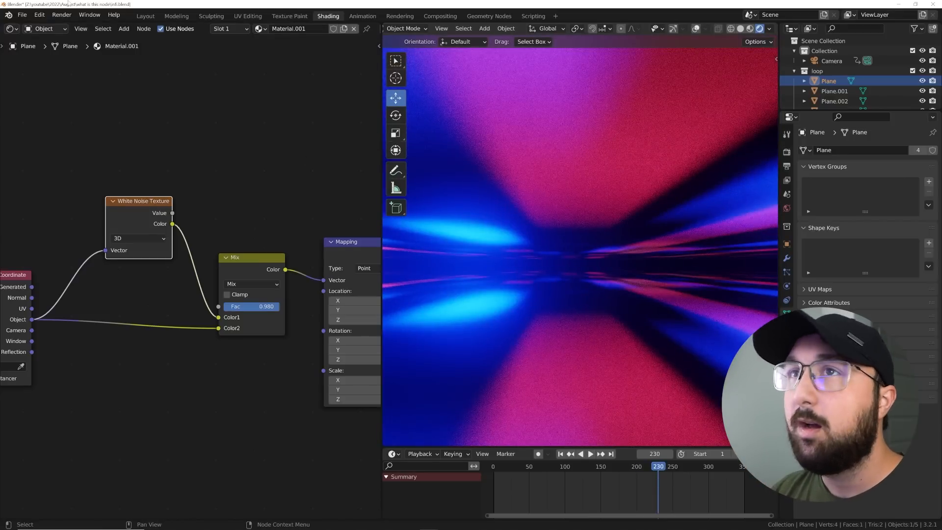
pyautogui.click(22, 14)
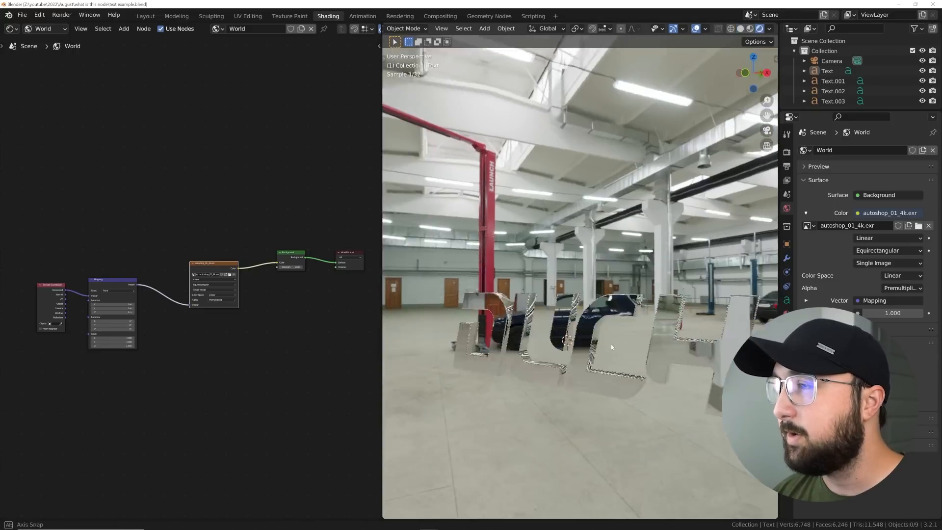
# Disable the World background behind the chrome letters and select the Text.001 lettering.
pyautogui.moveTo(613, 346); pyautogui.dragTo(689, 265)
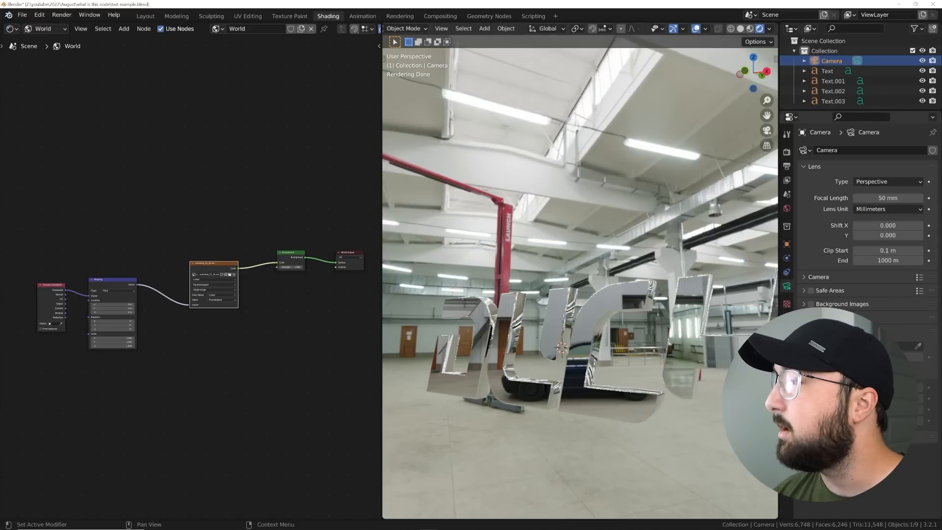
pyautogui.click(787, 208)
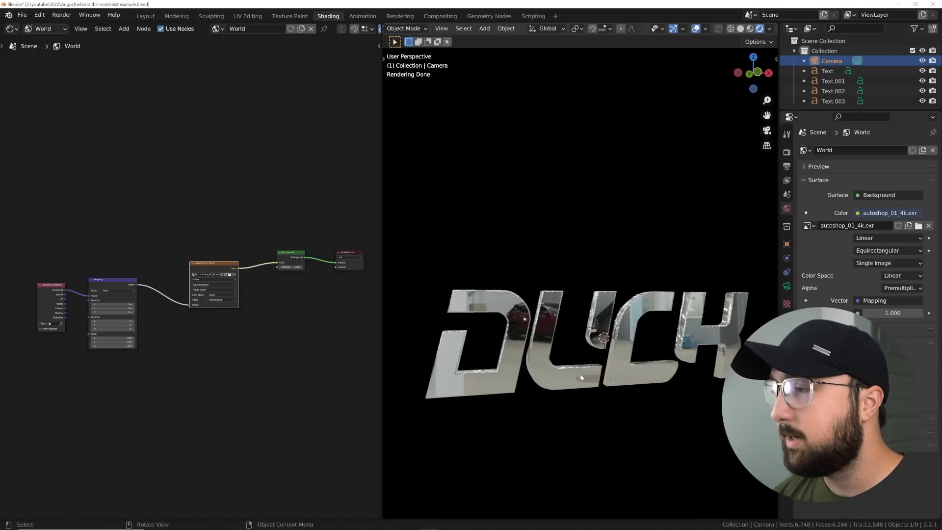
pyautogui.click(833, 81)
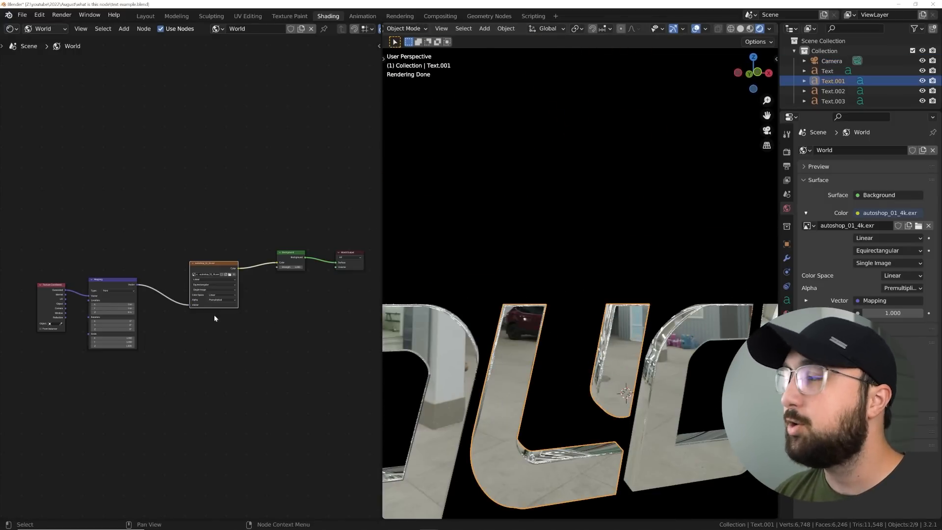
pyautogui.click(786, 313)
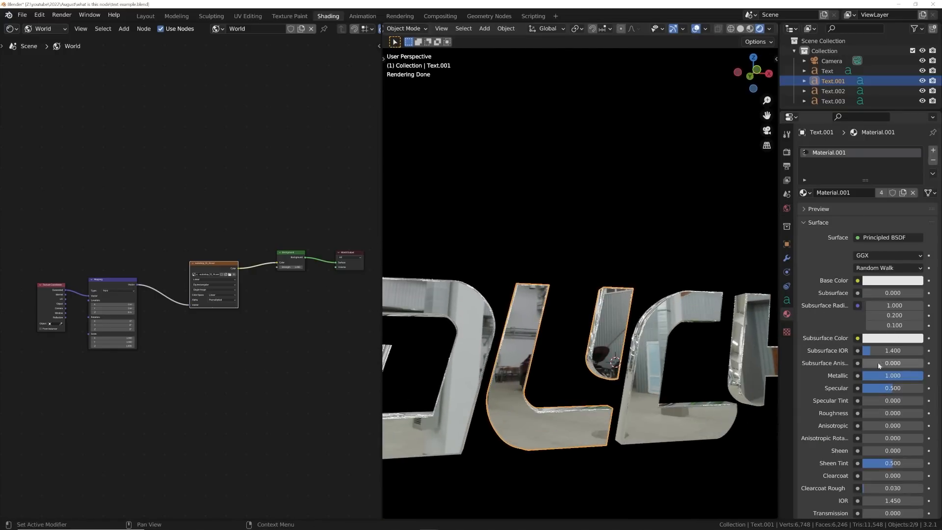
# Insert a ColorRamp between Environment Texture and Background, adjusting its gradient for red and blue.
pyautogui.click(893, 413)
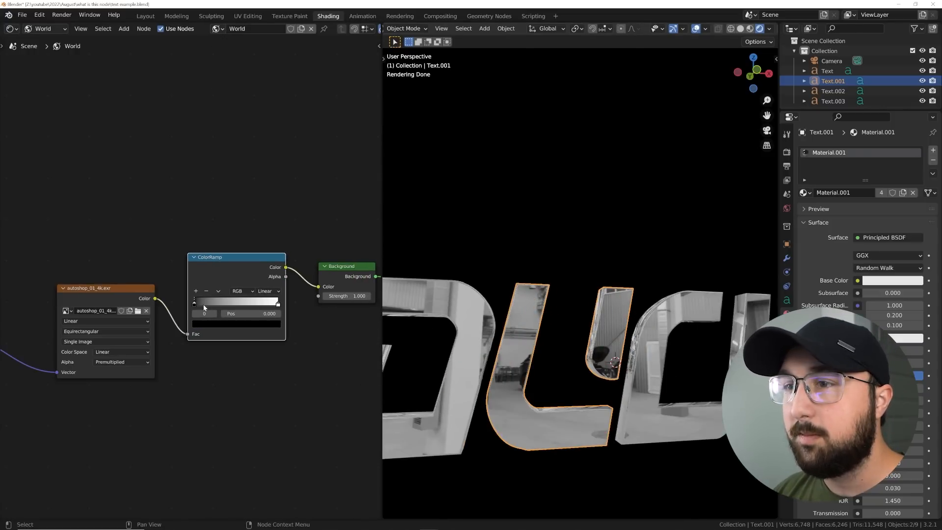
pyautogui.moveTo(194, 303); pyautogui.dragTo(248, 303)
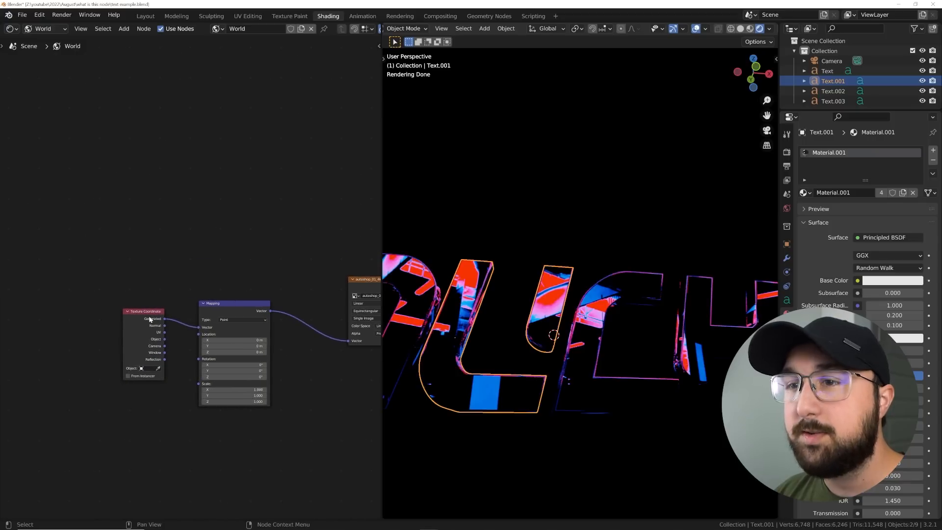
# From Generated coordinates, add a White Noise Texture feeding into a MixRGB node.
pyautogui.moveTo(143, 311); pyautogui.dragTo(58, 311)
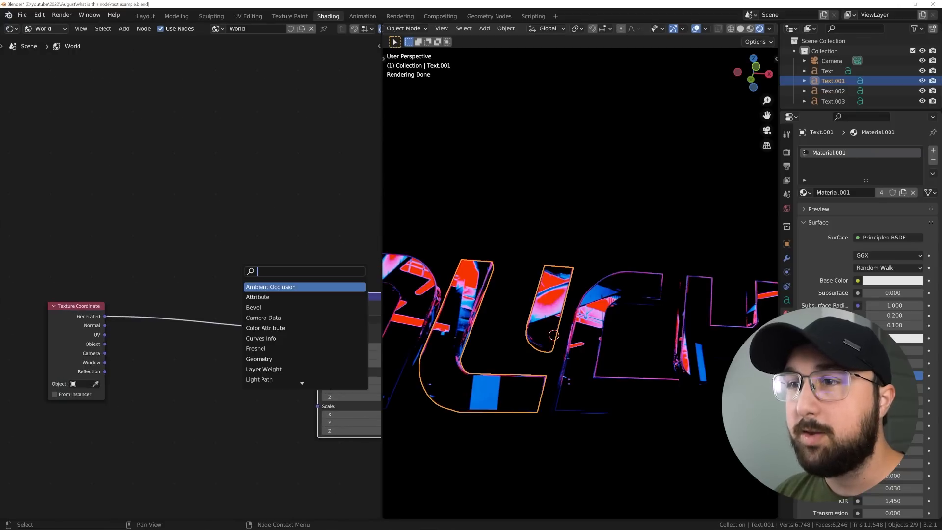
pyautogui.write('whi')
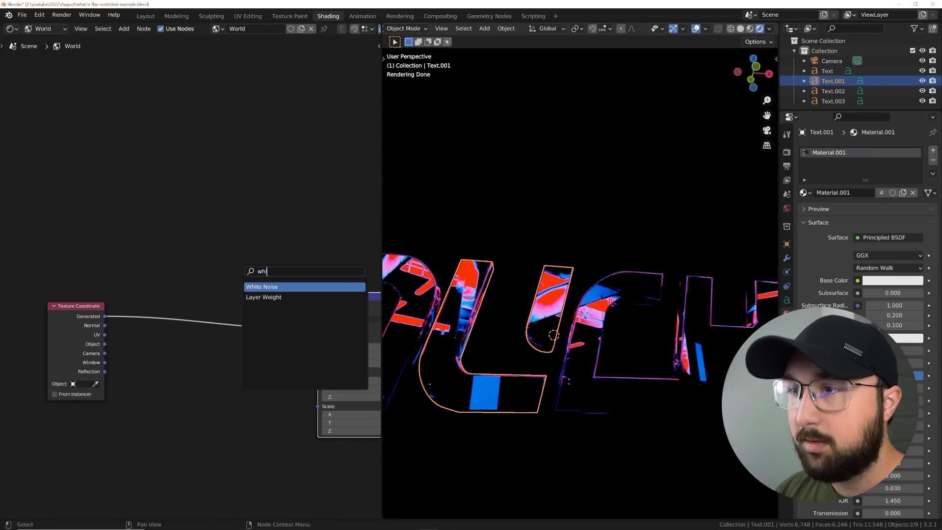
pyautogui.click(262, 286)
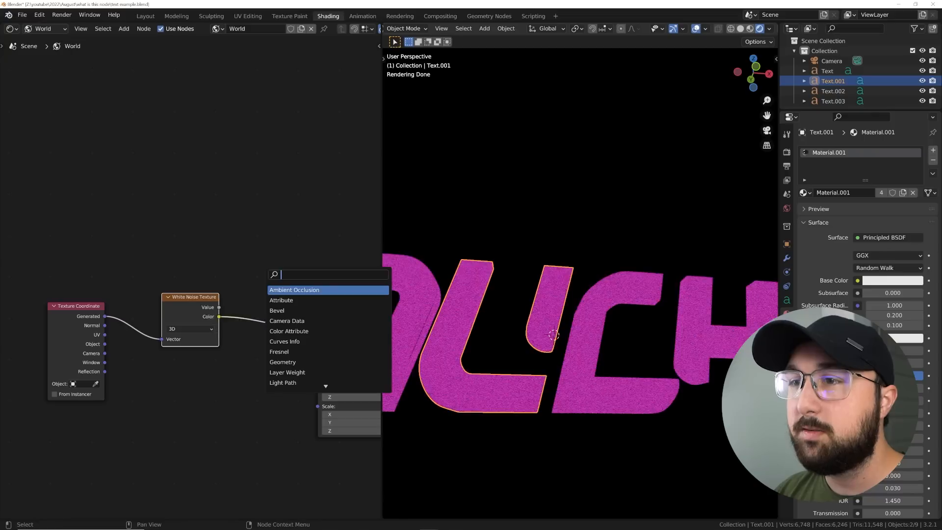
pyautogui.write('mix')
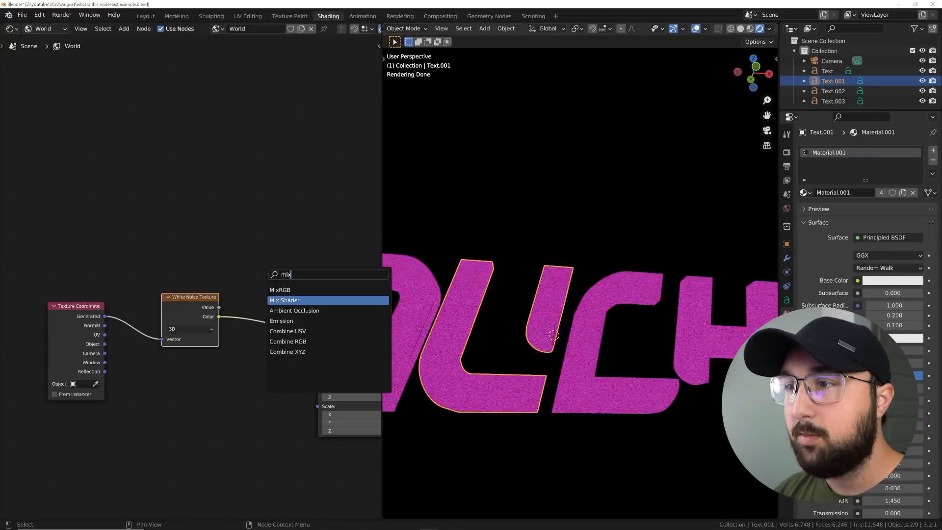
pyautogui.click(284, 300)
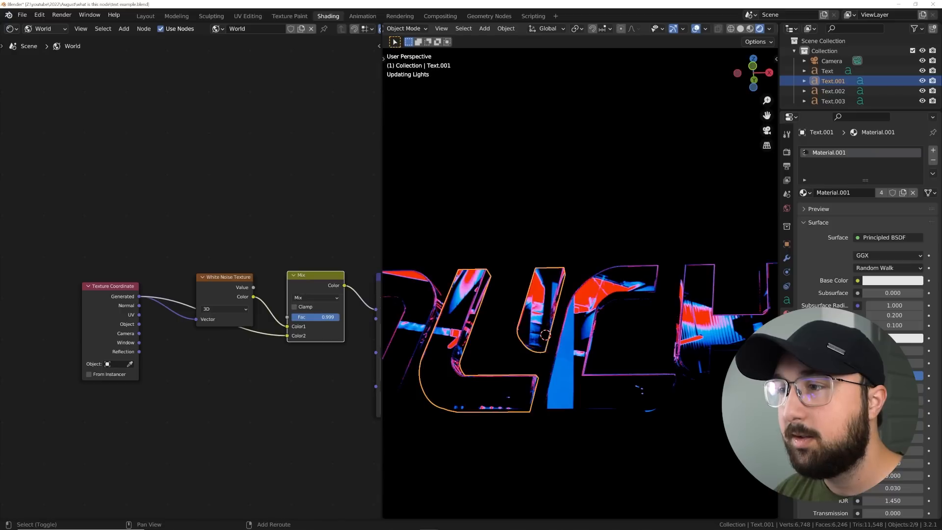
# Set the noise Mix factor to about 0.98 and the world Background Strength to 10.
pyautogui.moveTo(327, 316); pyautogui.dragTo(338, 317)
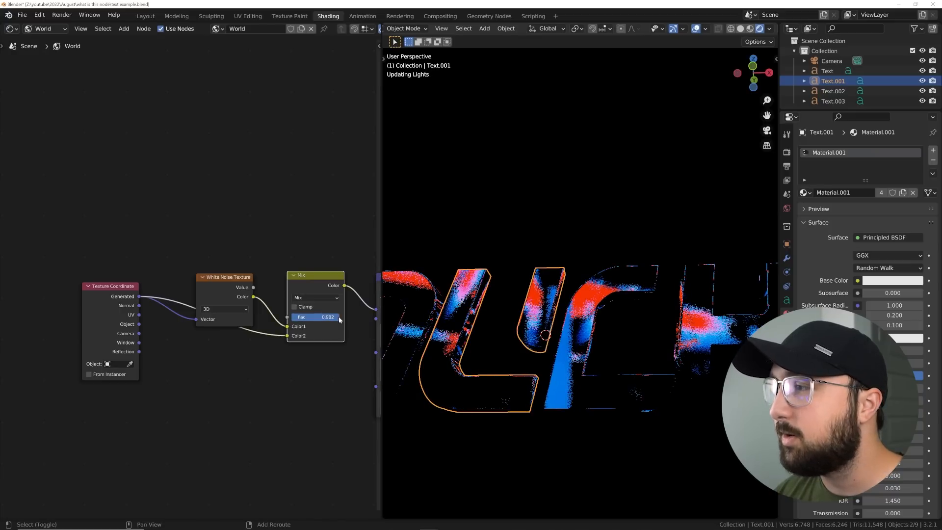
pyautogui.moveTo(328, 317); pyautogui.dragTo(321, 317)
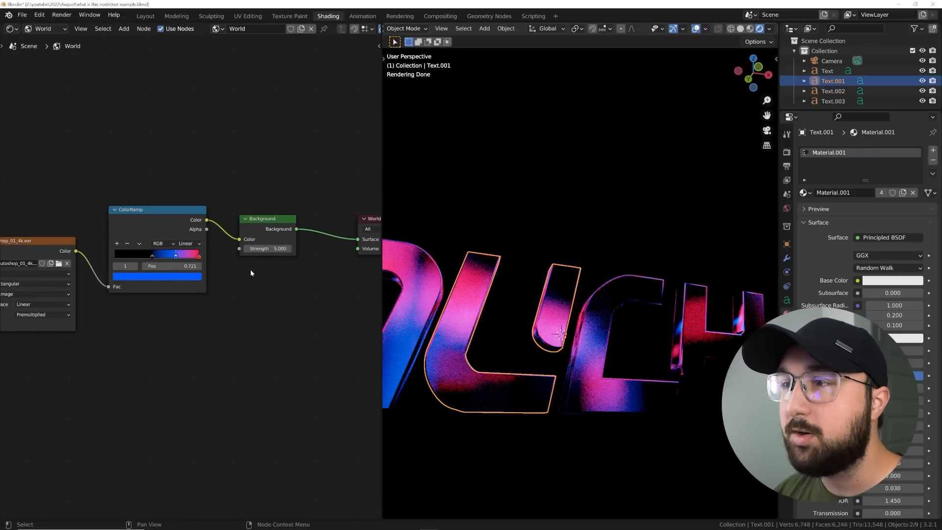
pyautogui.click(278, 248)
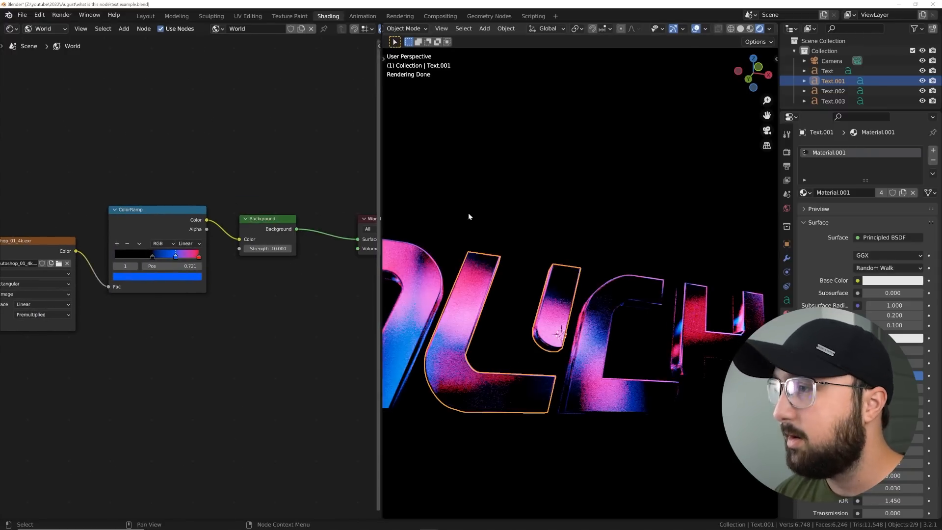
pyautogui.scroll(-3)
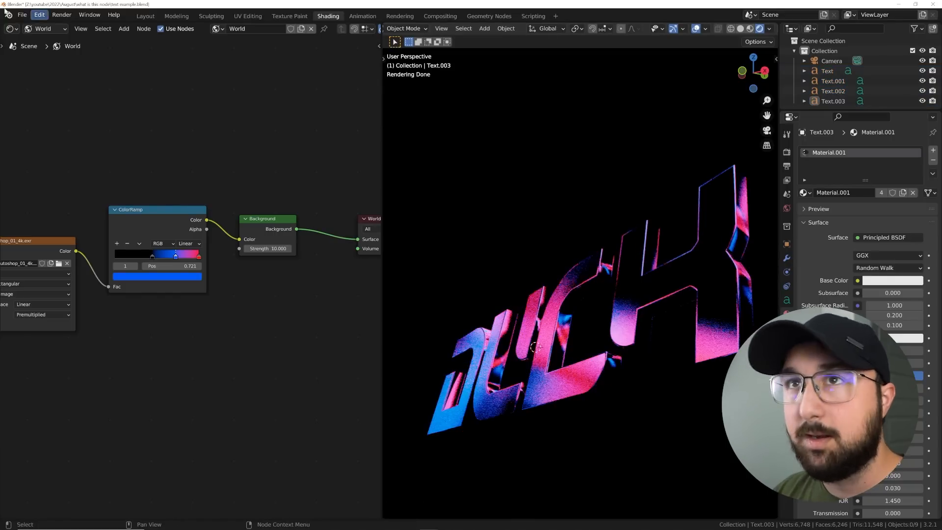
# Open wave example.blend from the recent files and zoom into the viewport.
pyautogui.click(21, 15)
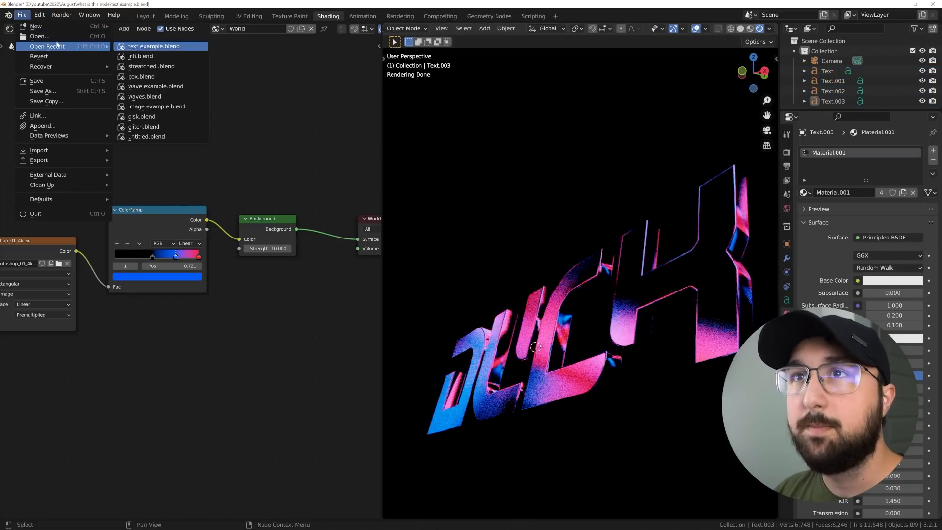
pyautogui.click(152, 86)
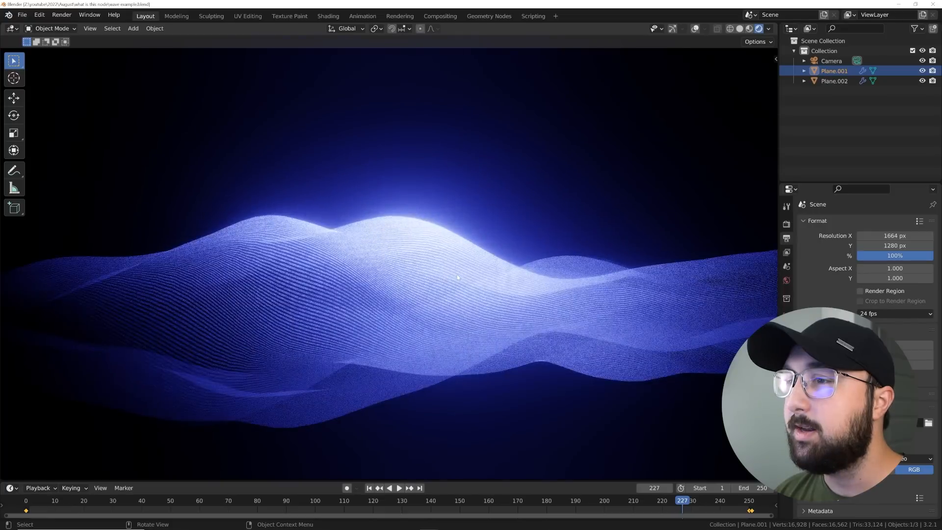
pyautogui.click(399, 488)
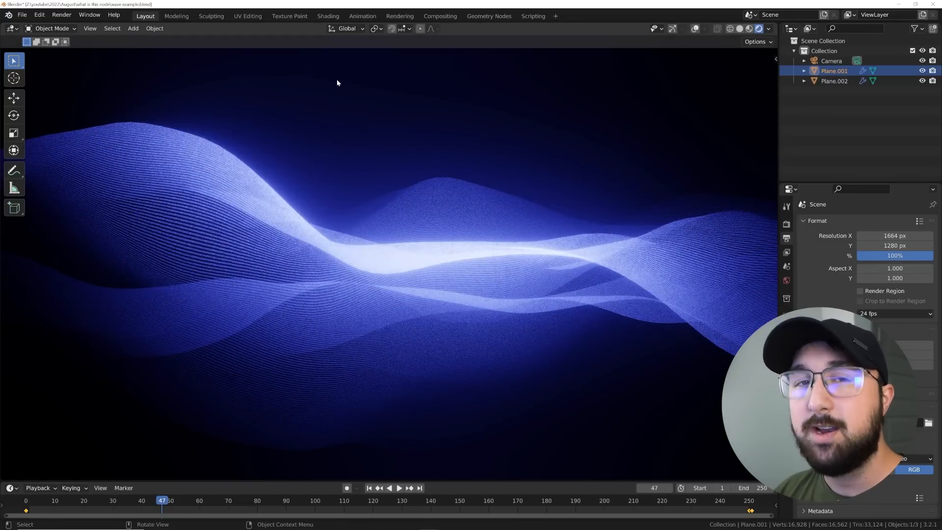
pyautogui.moveTo(330, 80)
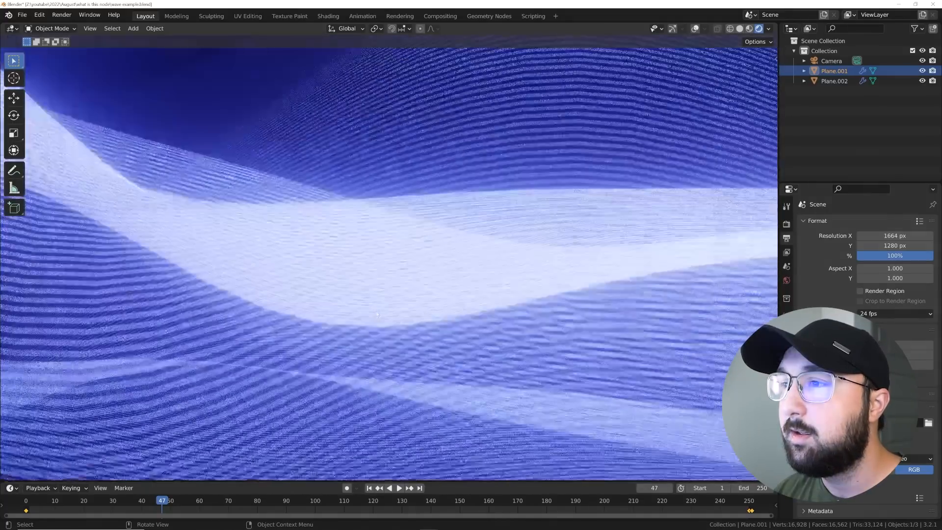
# Switch to the Shading workspace to view Material.001's 4D White Noise and Mix node tree.
pyautogui.click(327, 16)
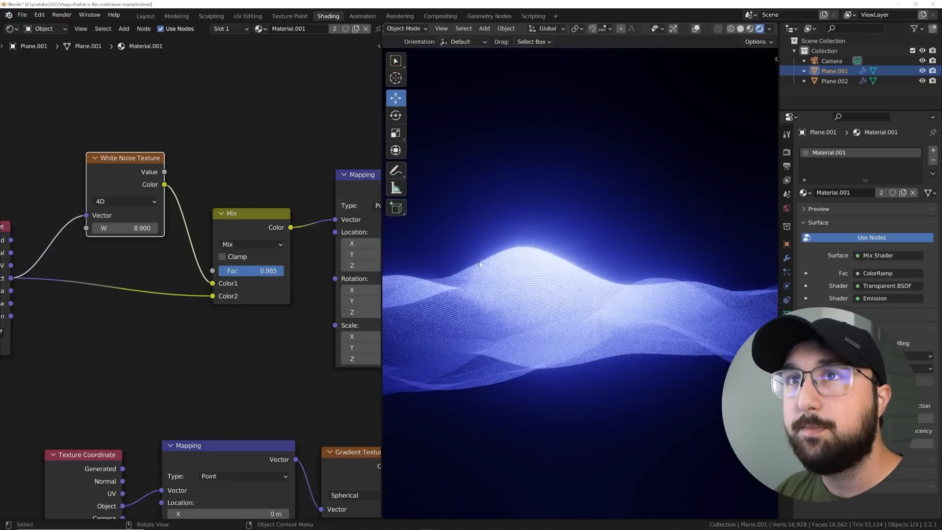
# Open recent file 'image example.blend' without saving the wave scene, and enable rendered view.
pyautogui.click(22, 15)
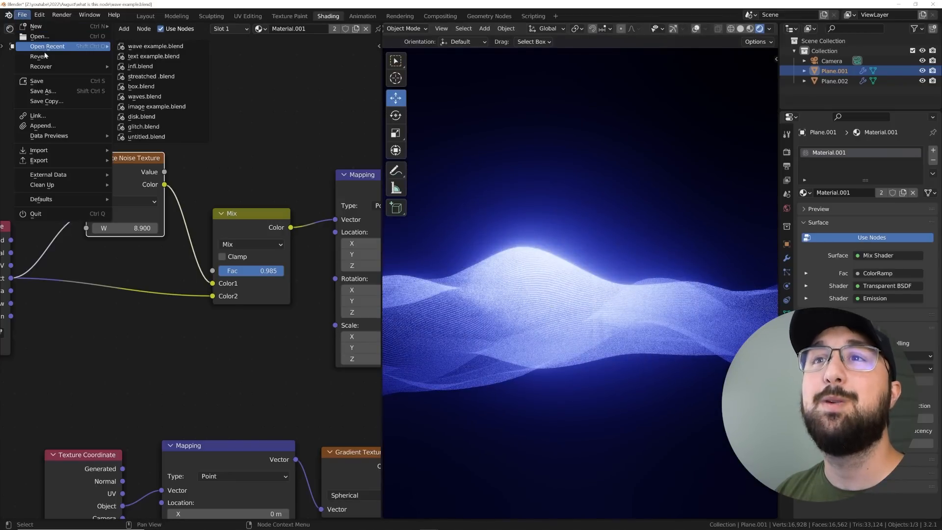
pyautogui.click(156, 46)
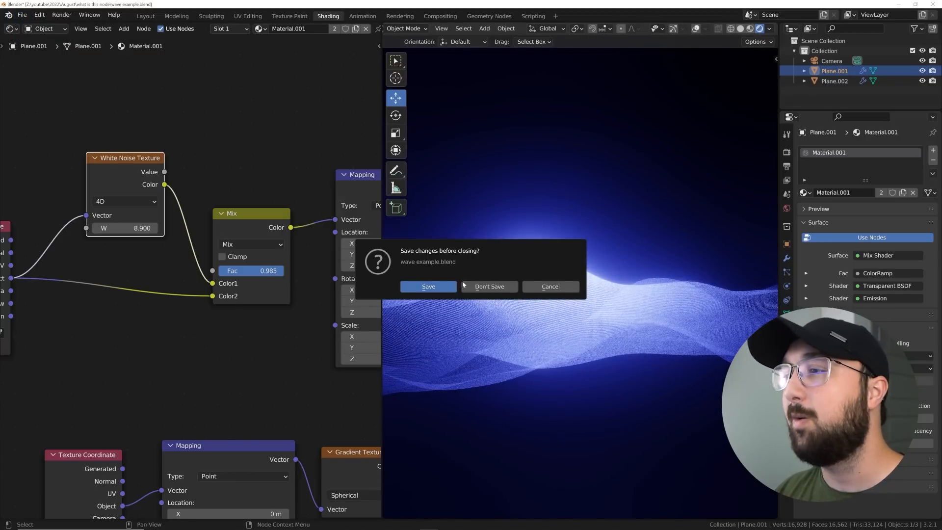
pyautogui.click(490, 286)
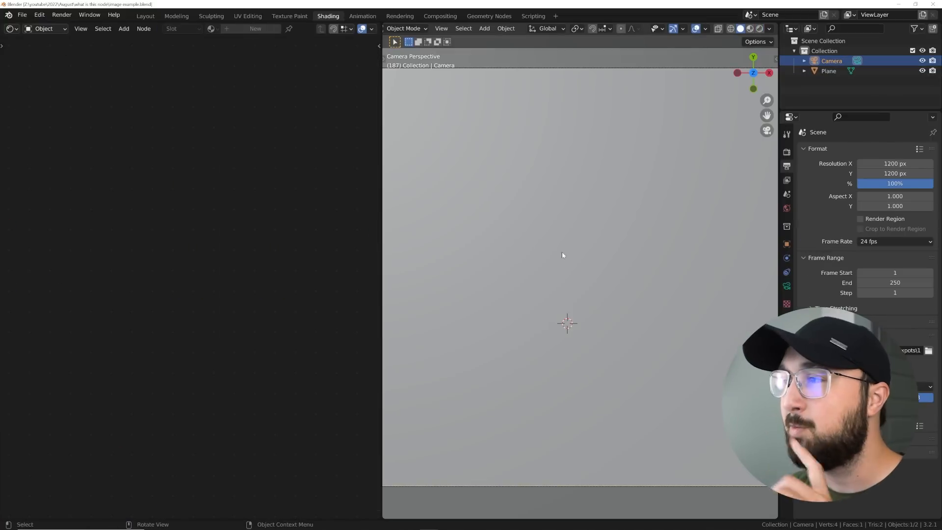
pyautogui.click(828, 70)
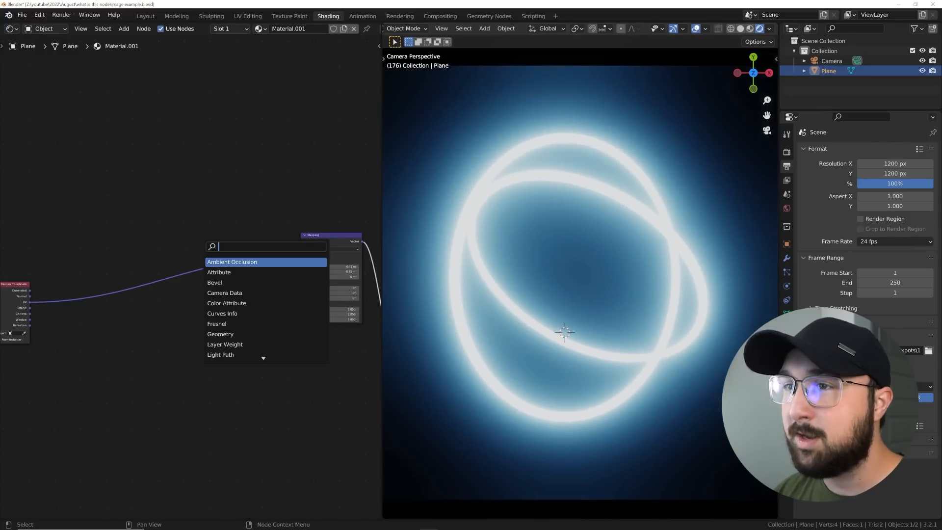
# Add a White Noise Texture and a Mix node into the rings' coordinates, then play the animation.
pyautogui.write('whi')
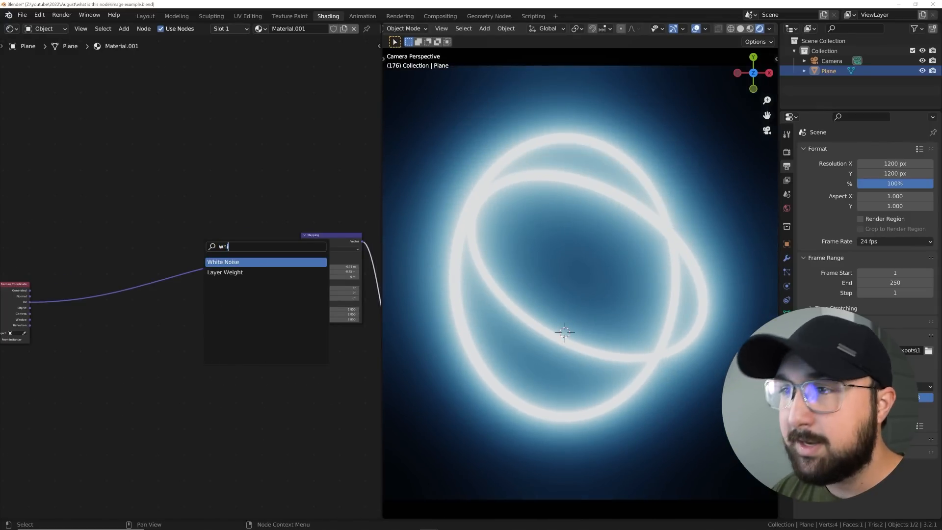
pyautogui.click(223, 262)
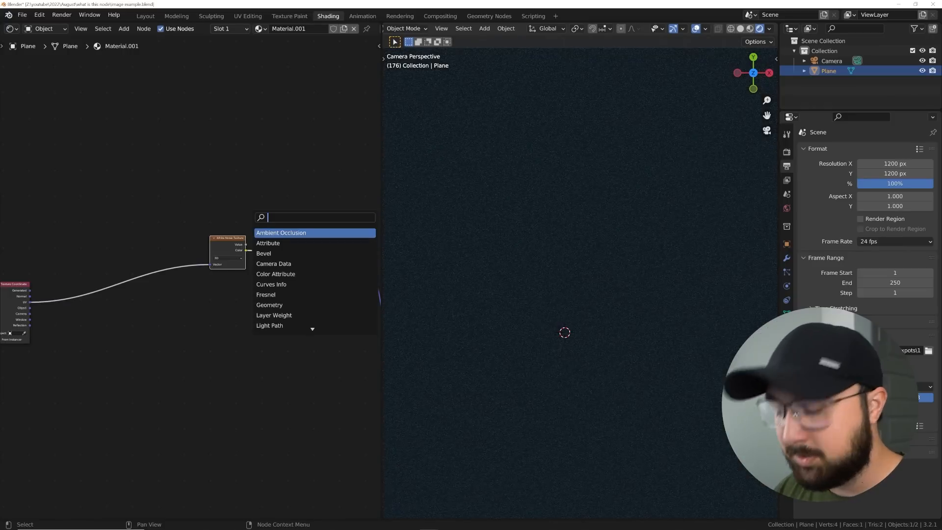
pyautogui.write('mix')
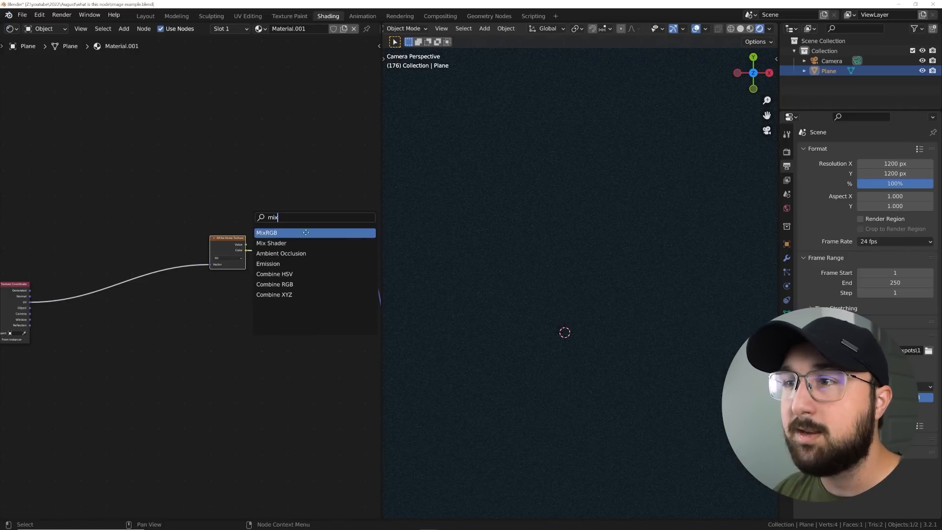
pyautogui.click(267, 232)
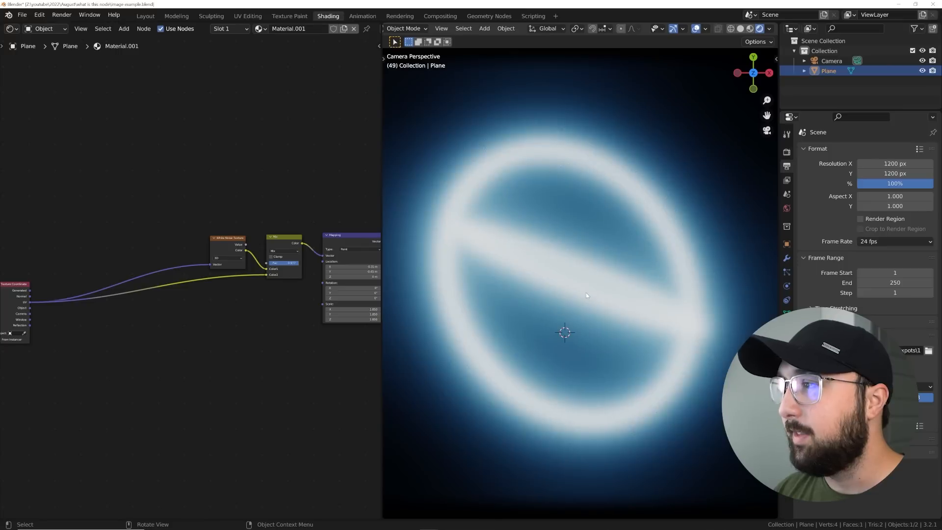
pyautogui.press('space')
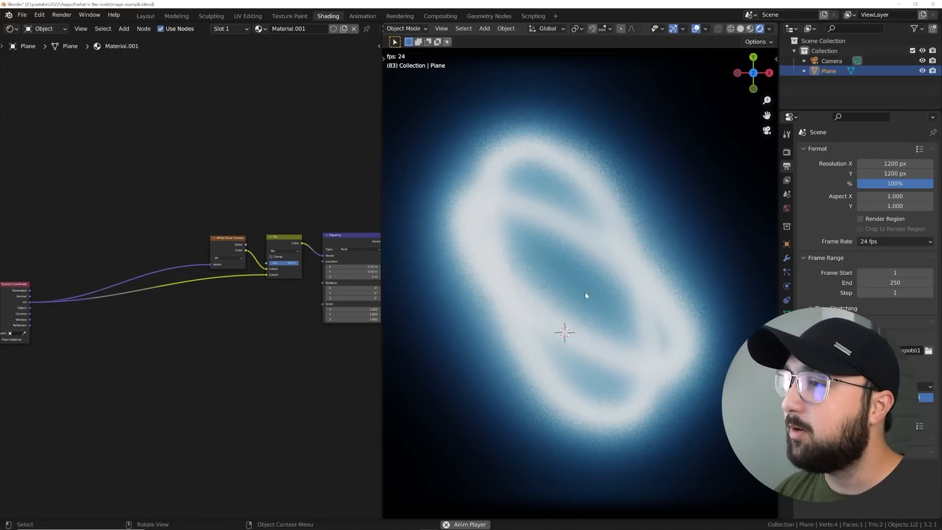